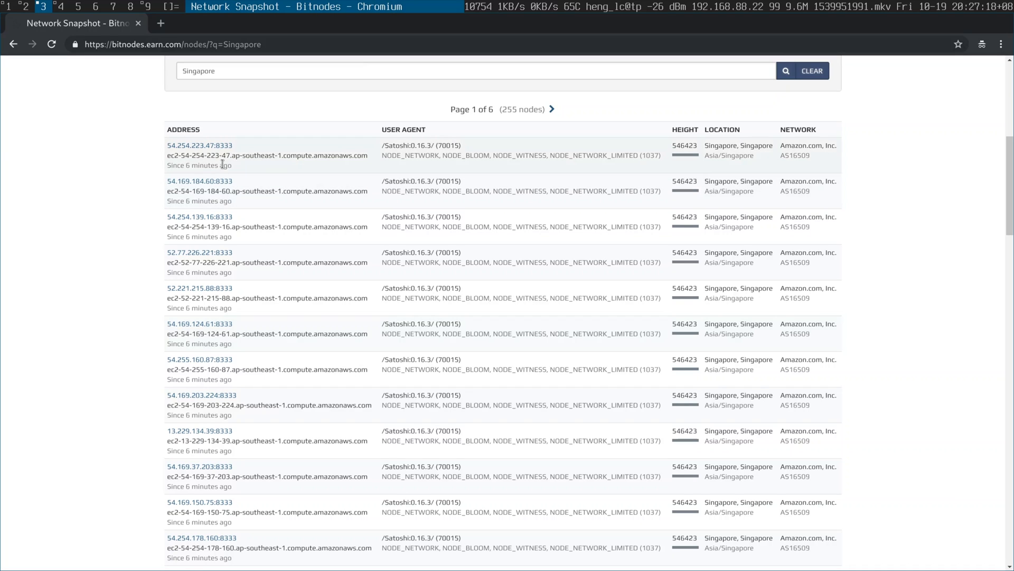
mouse_move(219, 270)
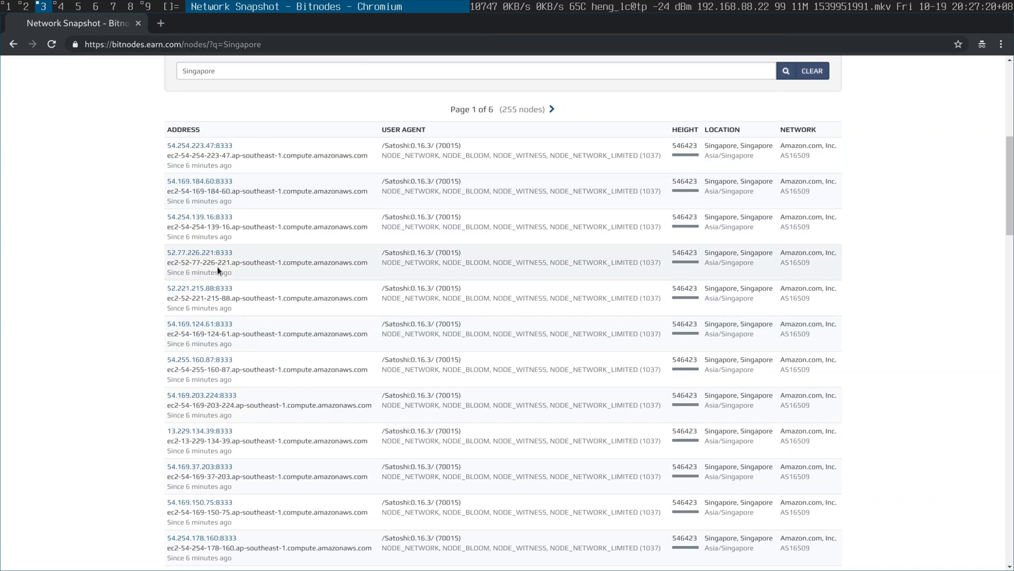
Scroll to the end of page 1 of the 255 Singapore nodes and advance past 'Page 1 of 6'.
scroll("down", 3)
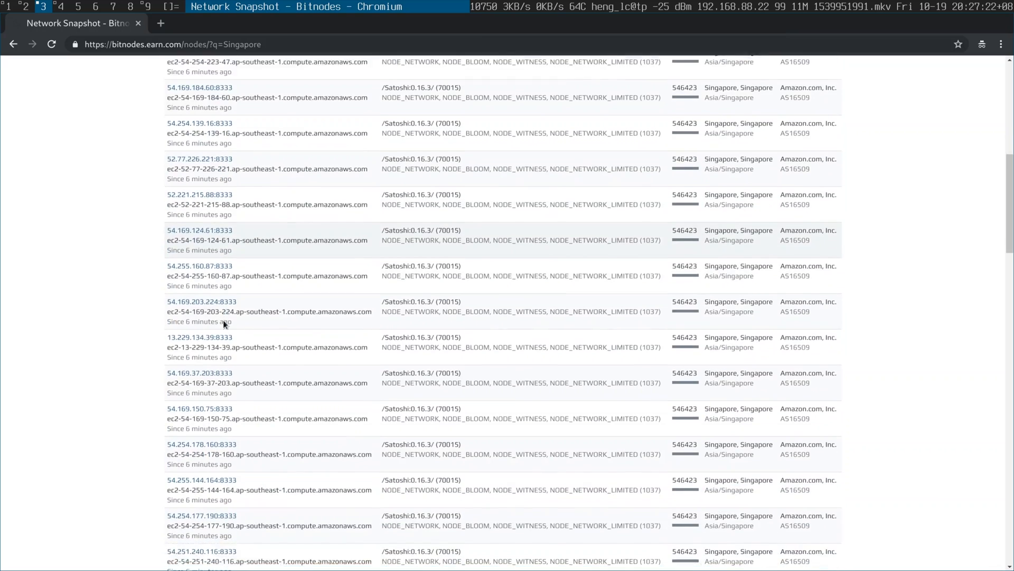
scroll("down", 3)
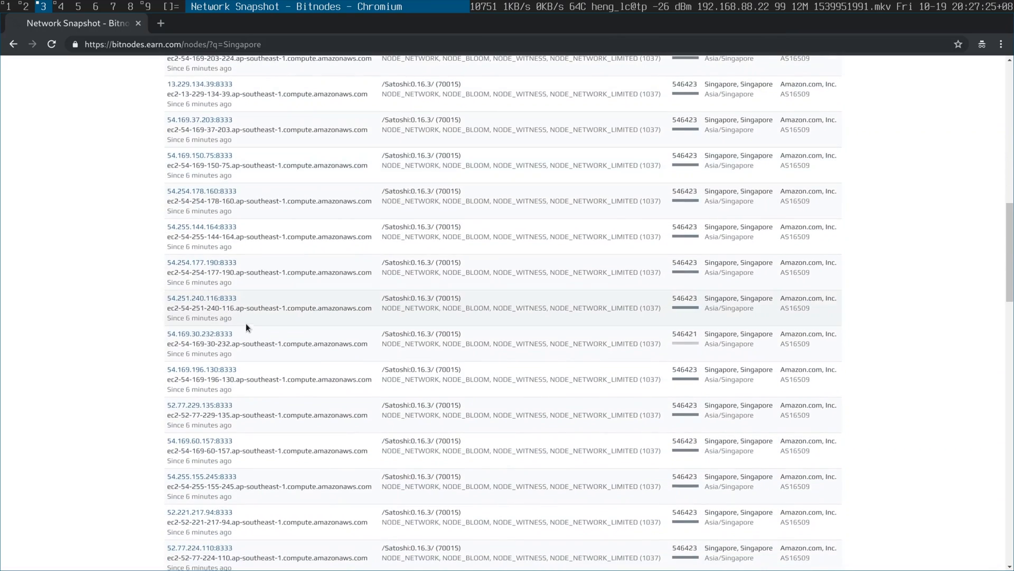
scroll("down", 3)
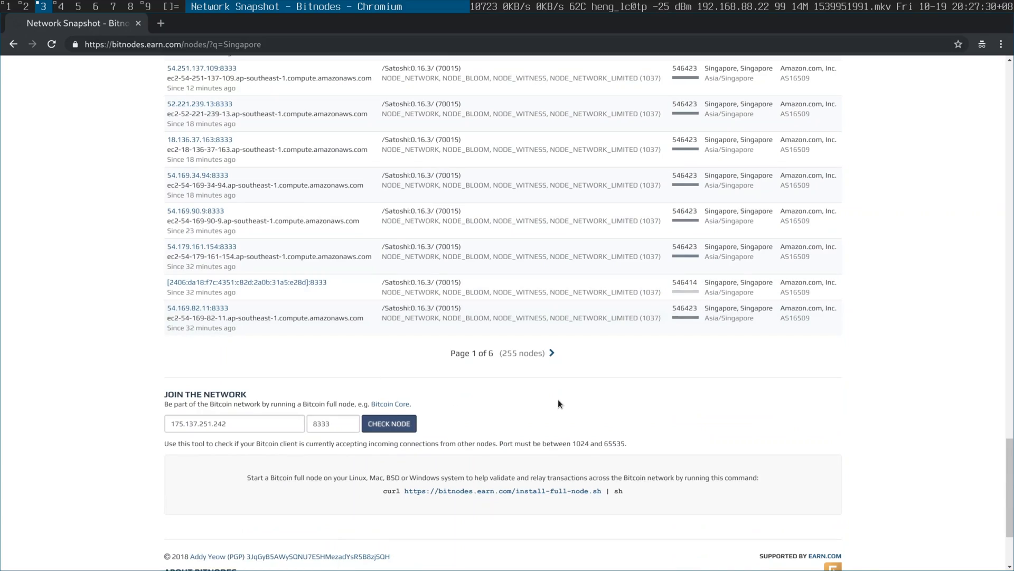
left_click(551, 353)
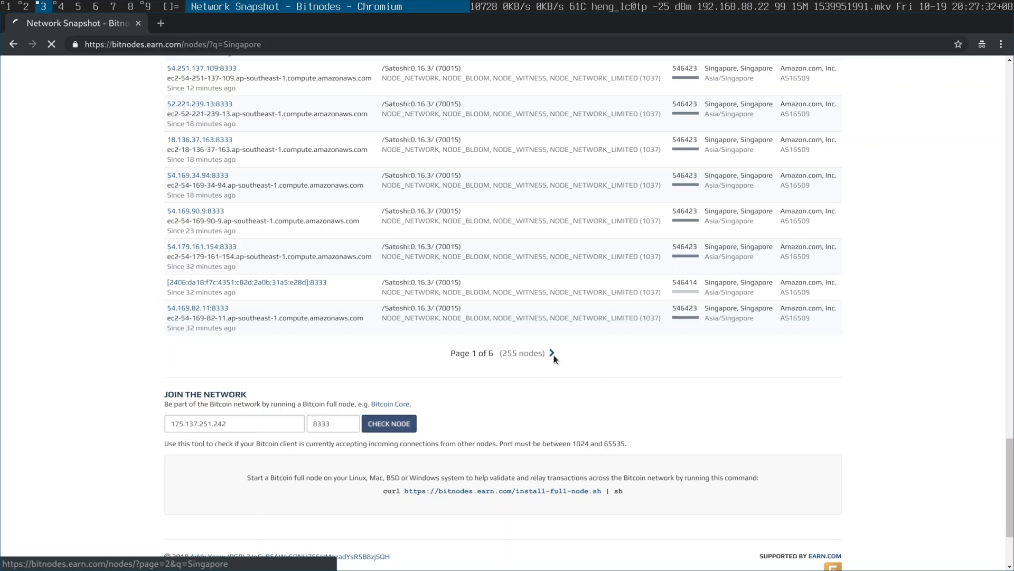
Load page 2 of 6 and scroll through its node addresses and 'Since' uptimes.
left_click(551, 353)
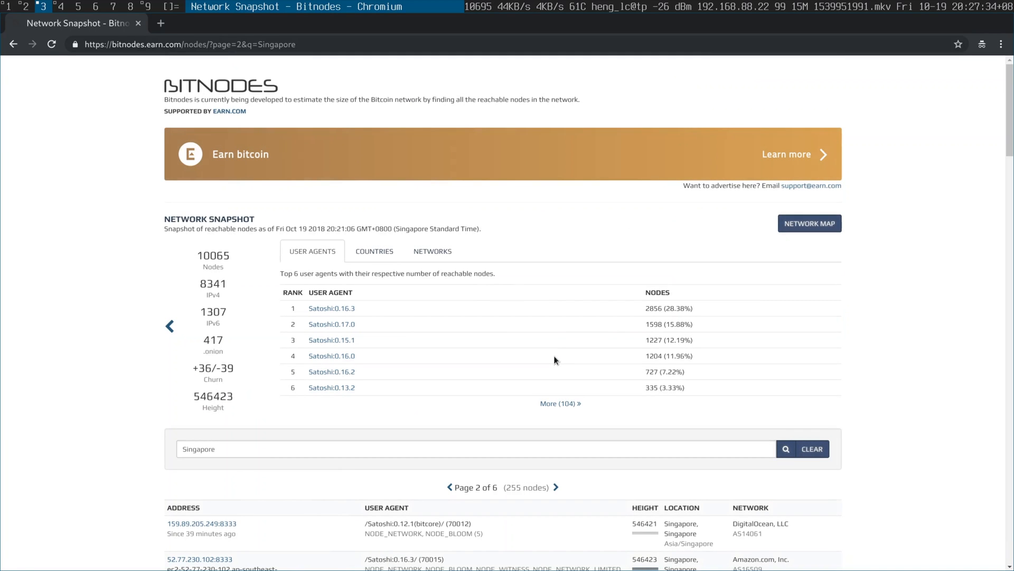
scroll("down", 3)
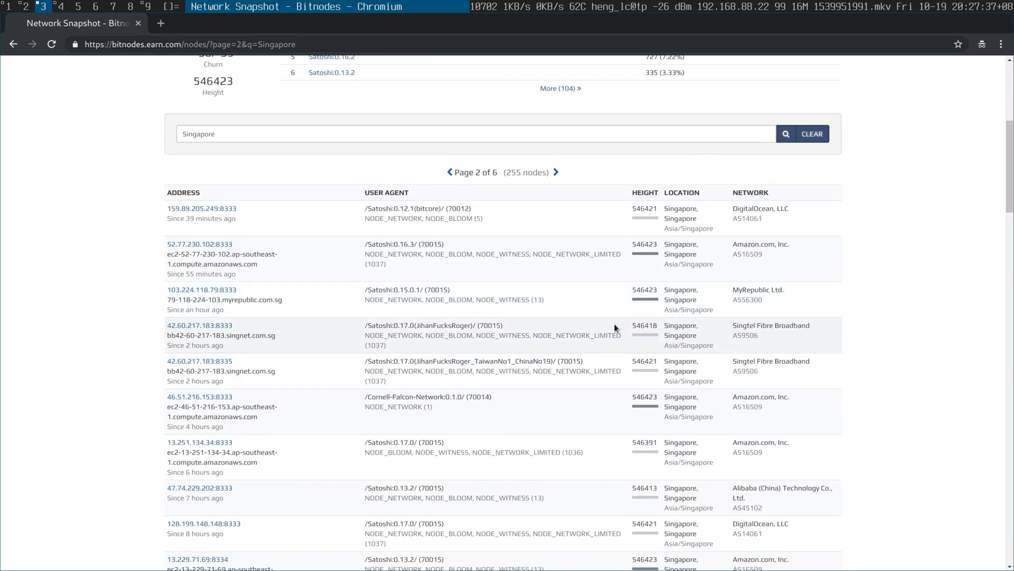
mouse_move(713, 215)
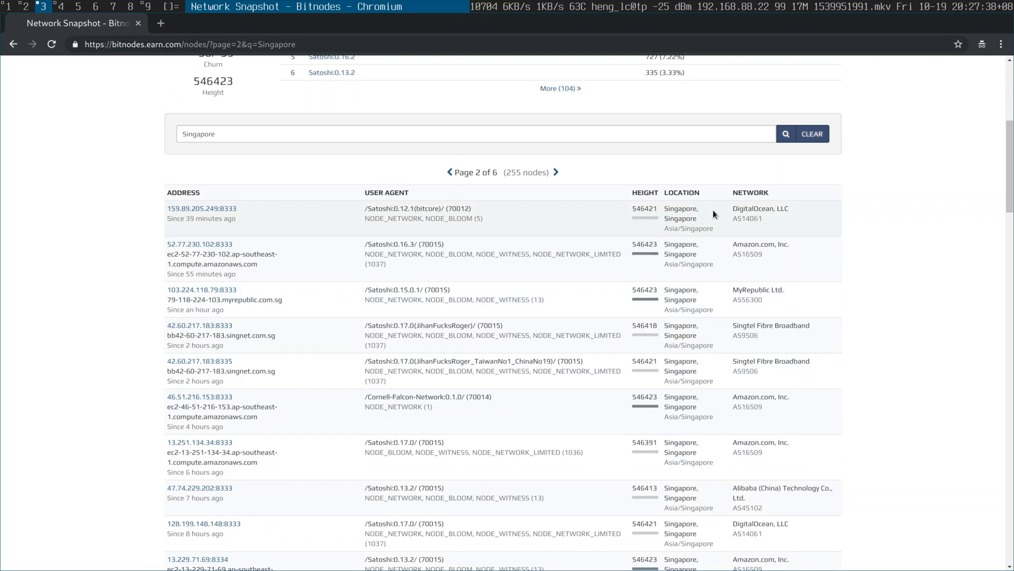
mouse_move(646, 221)
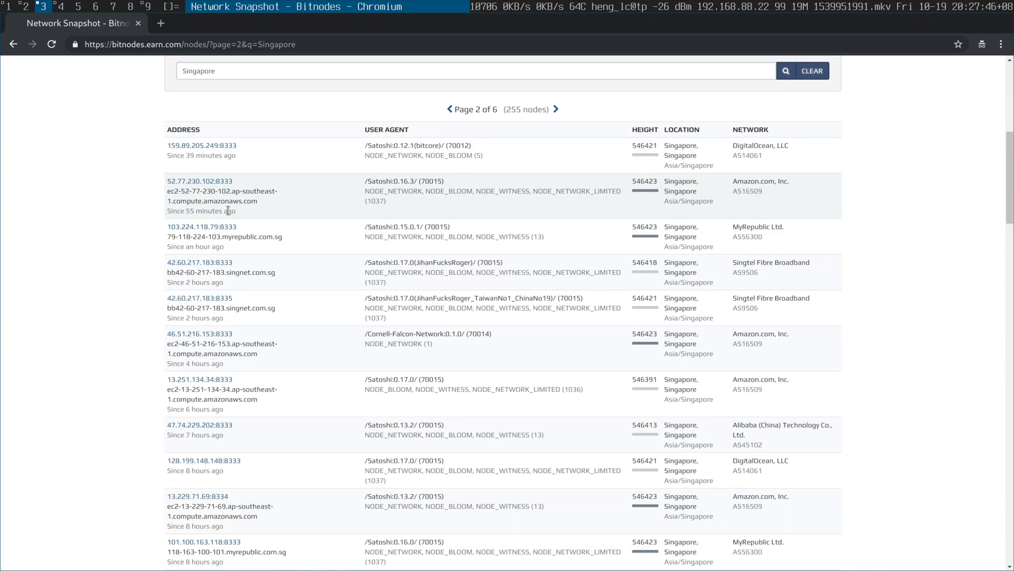
mouse_move(228, 354)
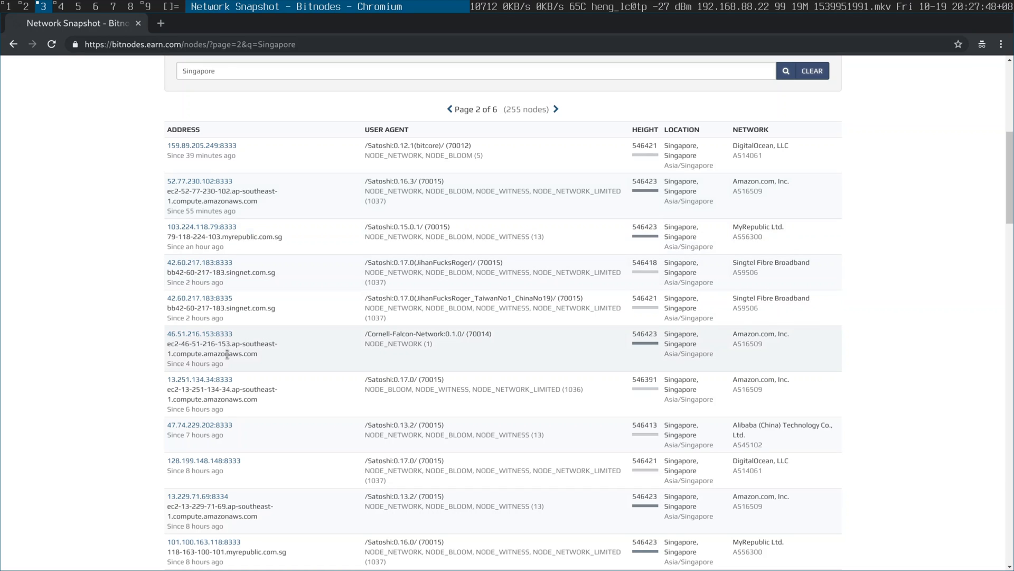
scroll("down", 3)
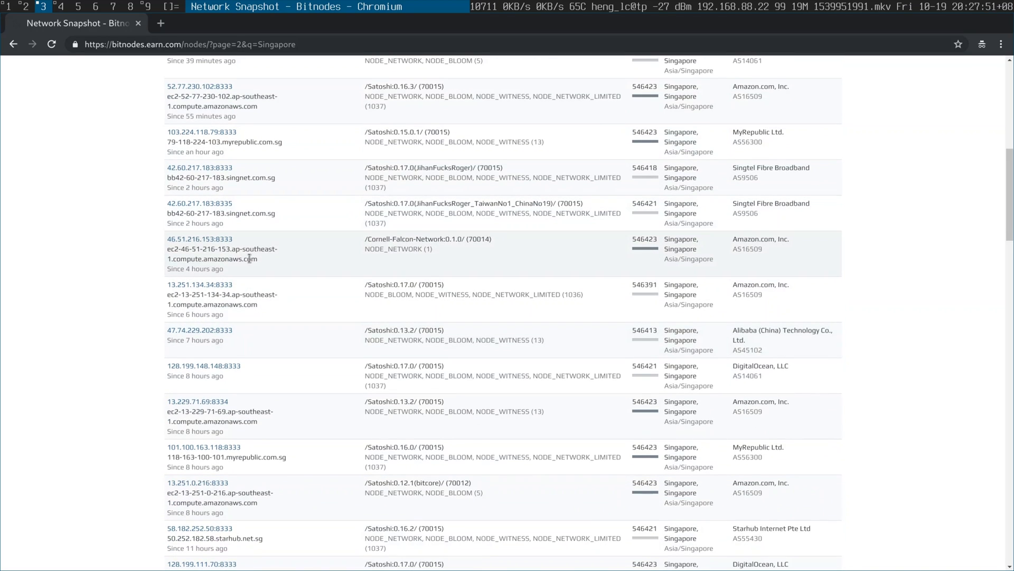